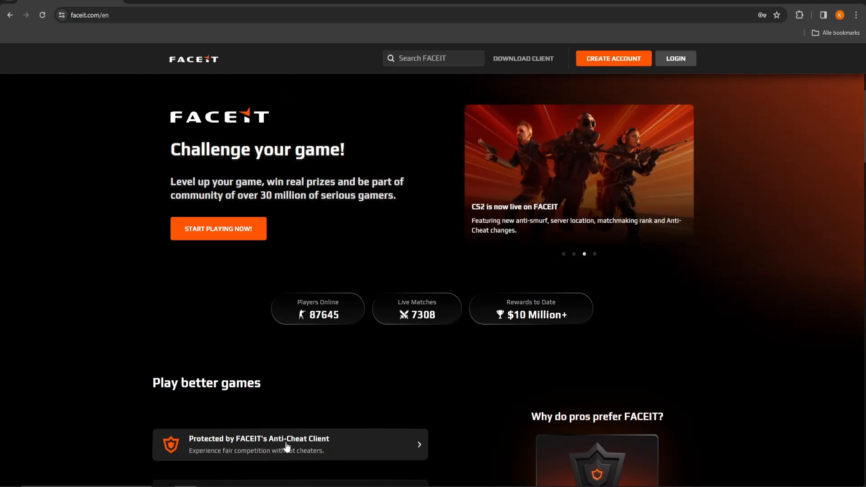
mouse_move(592, 119)
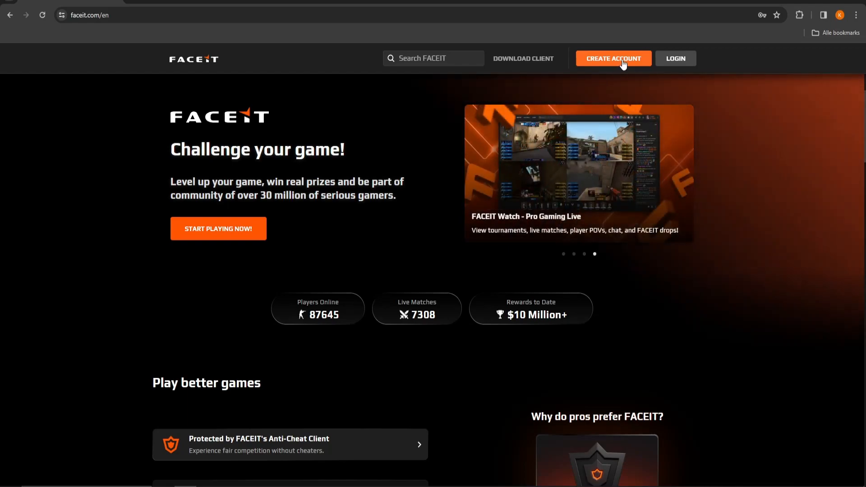
Sign in and go to Integration Settings from the profile's account options menu
click(612, 58)
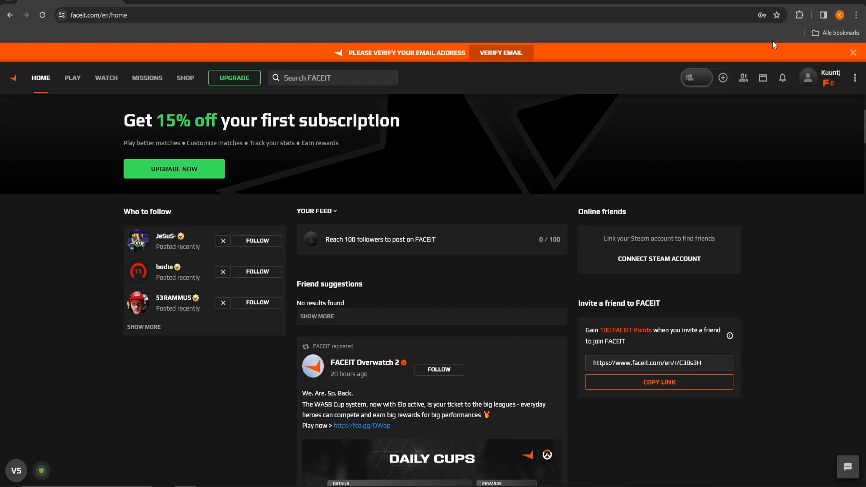
click(854, 77)
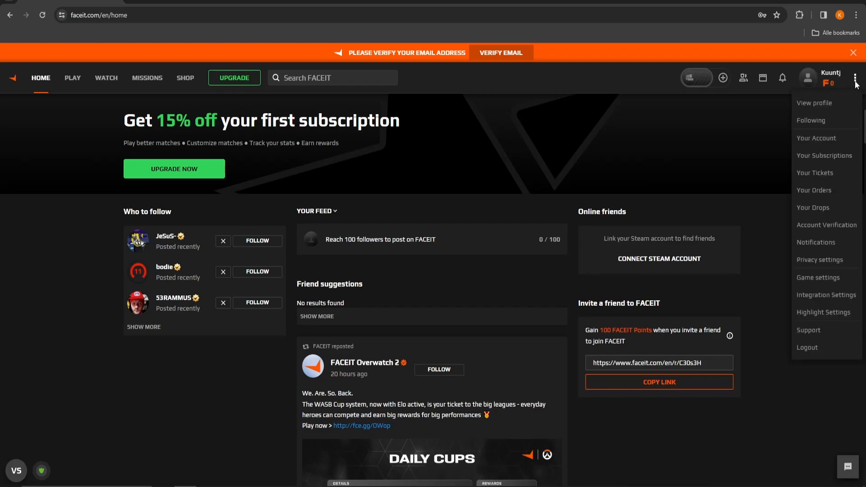
mouse_move(826, 294)
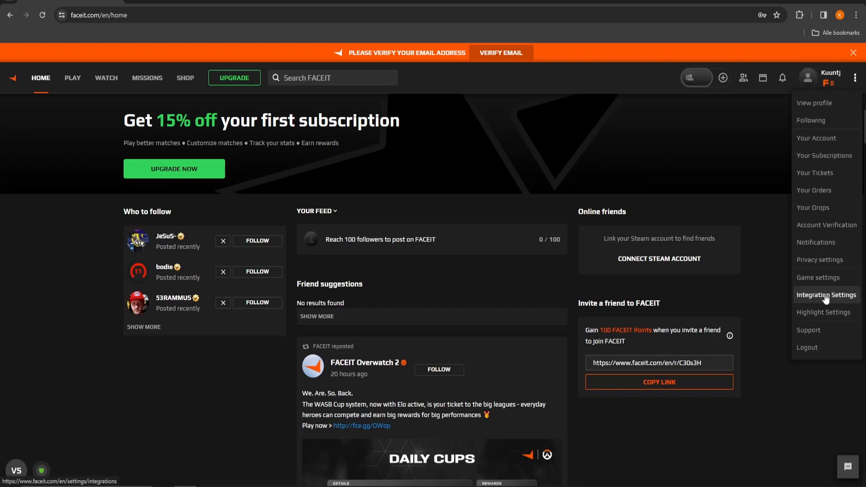
click(825, 294)
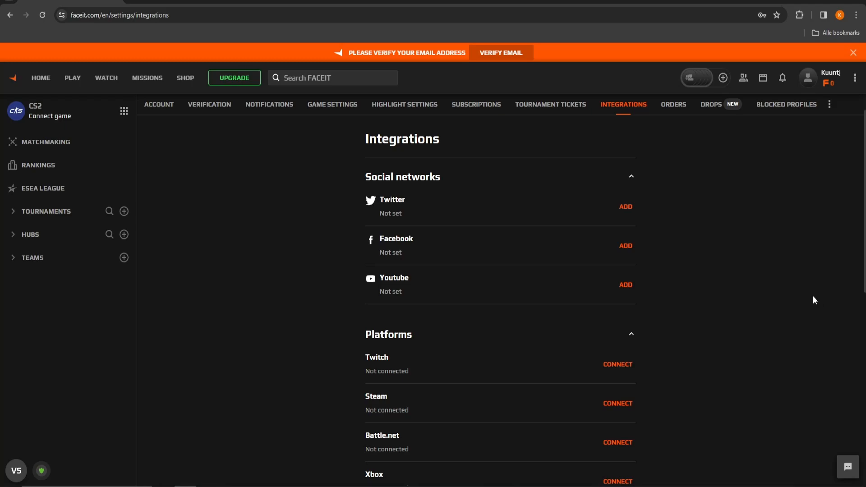
Under Platforms, start connecting Steam, bringing up the Steam sign-in window
scroll(down, 3)
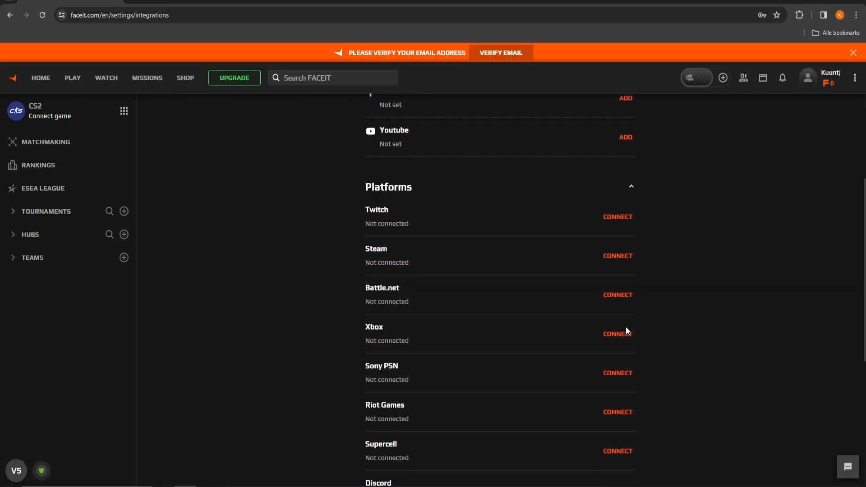
scroll(down, 3)
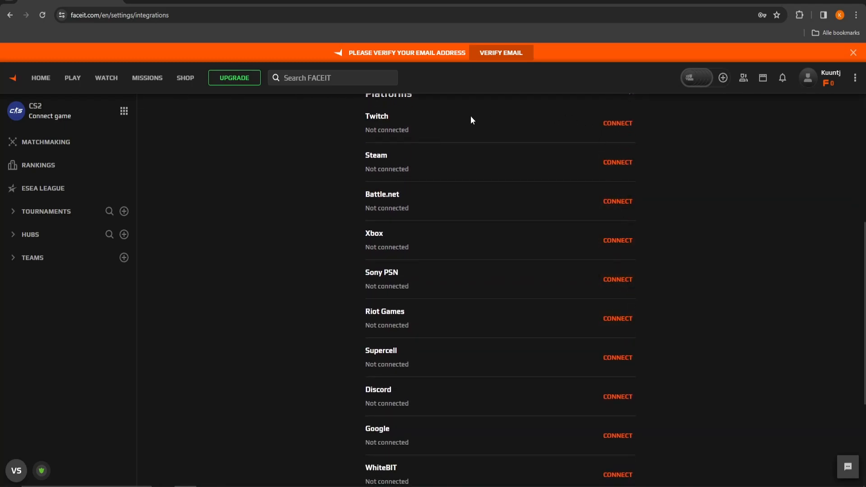
mouse_move(479, 259)
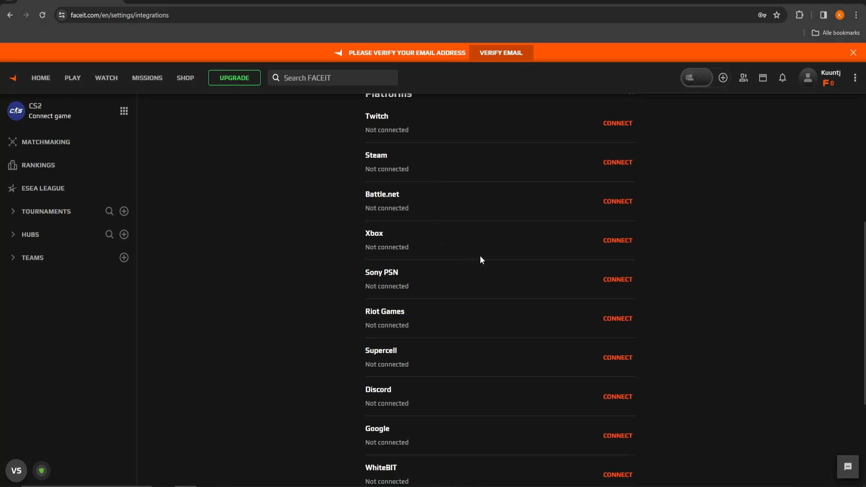
mouse_move(616, 162)
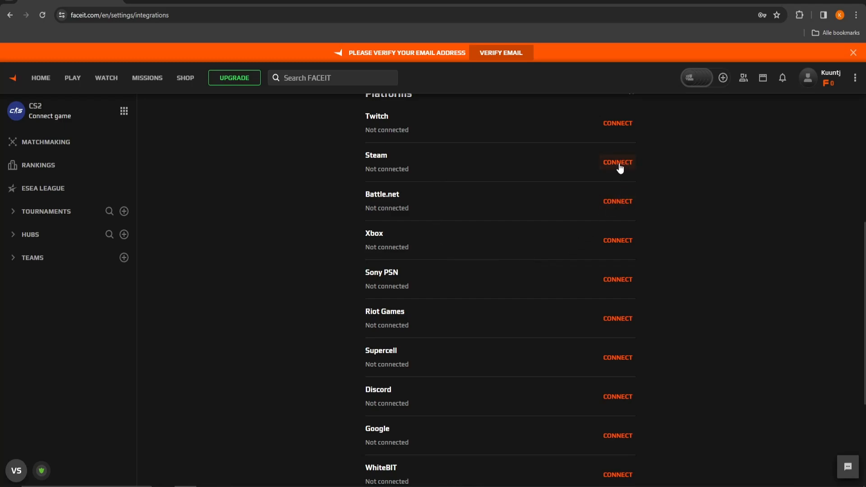
click(617, 161)
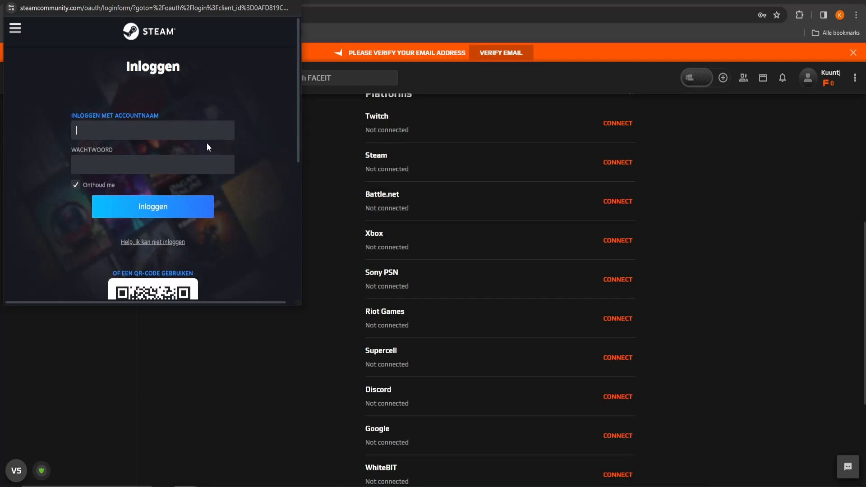